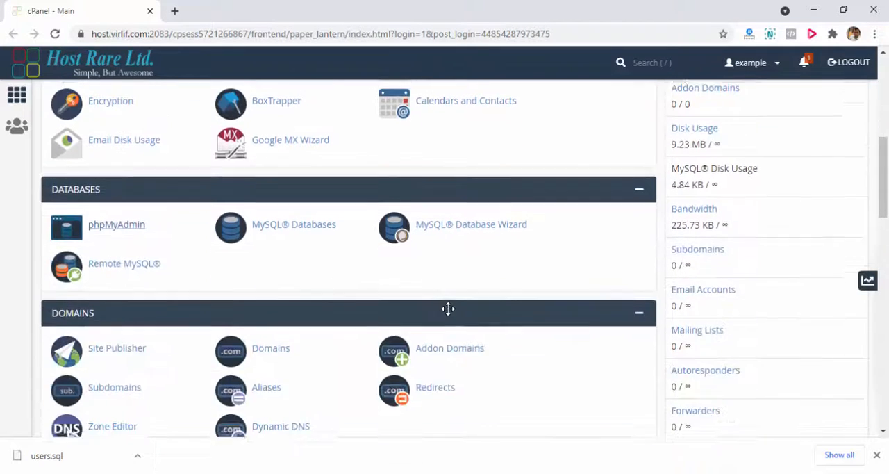
# - Launch phpMyAdmin from the Databases section of cPanel
pyautogui.scroll(3)
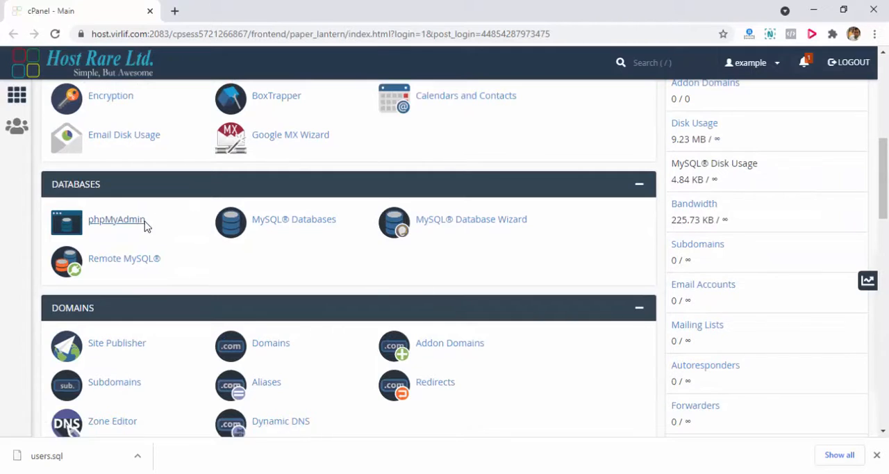
pyautogui.click(116, 219)
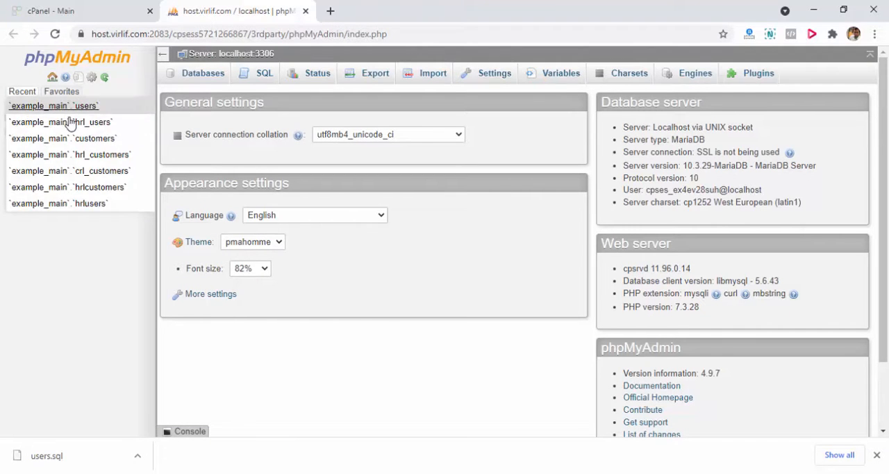
# - In example_main, select both crl_users and hrl_customers and send them to Export
pyautogui.click(53, 106)
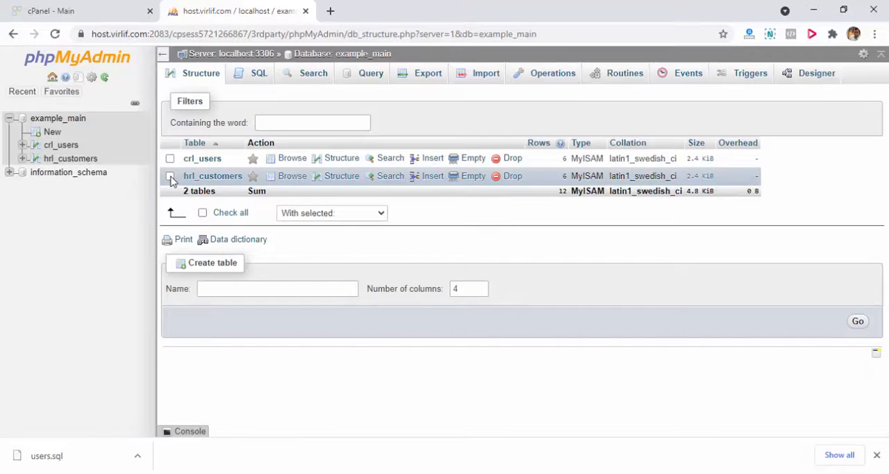
pyautogui.click(202, 212)
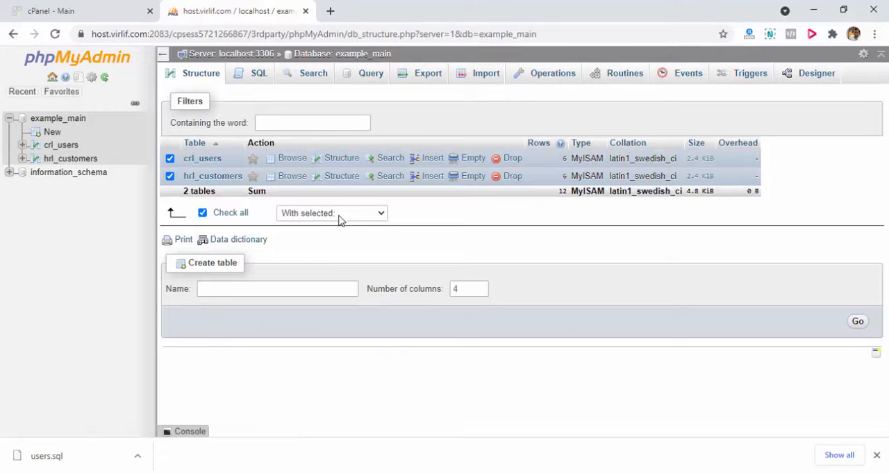
pyautogui.click(332, 213)
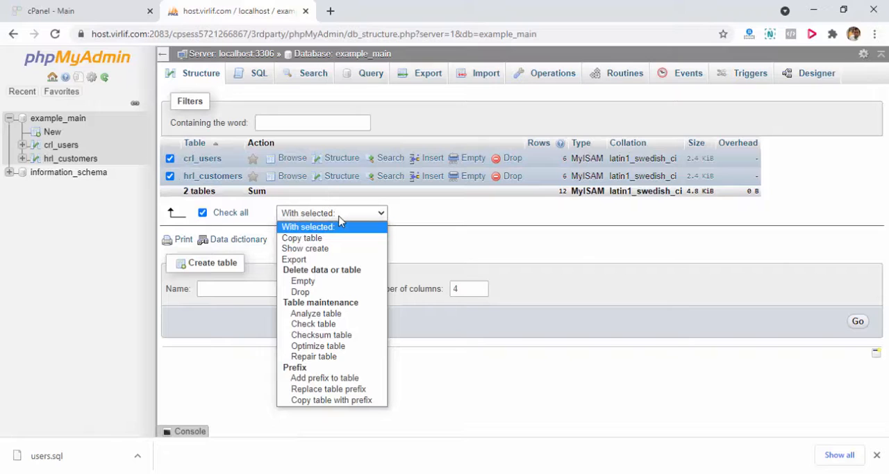
pyautogui.click(294, 260)
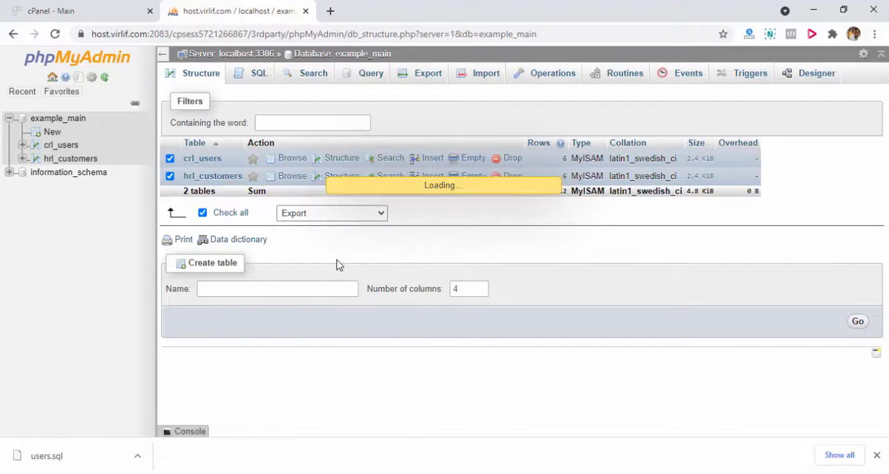
pyautogui.click(428, 73)
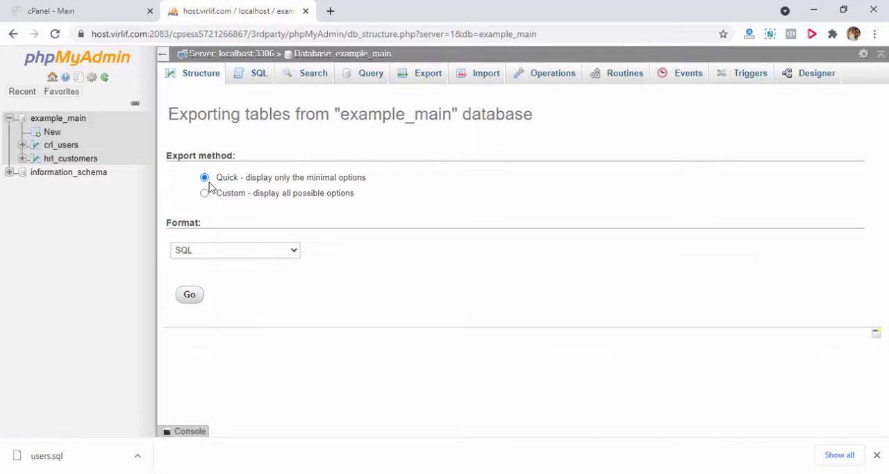
pyautogui.moveTo(333, 182)
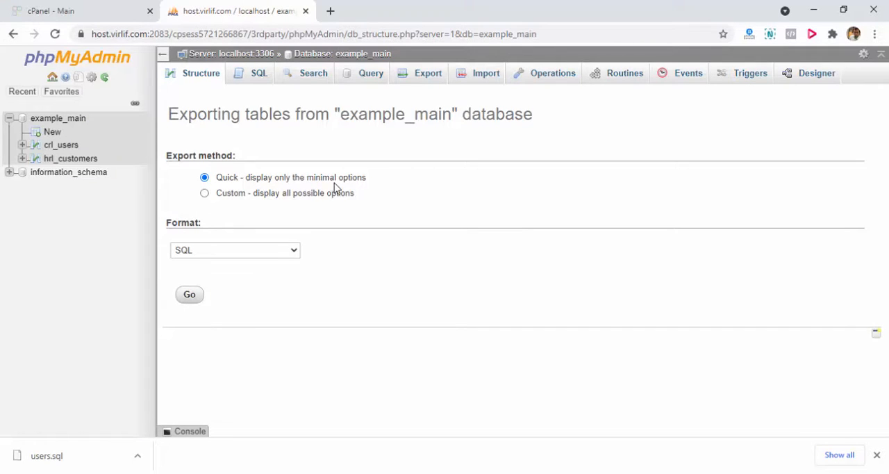
pyautogui.moveTo(477, 213)
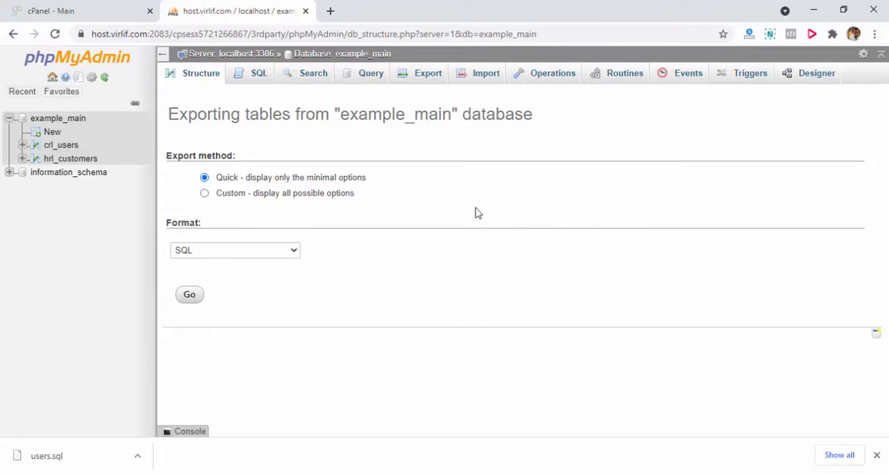
pyautogui.moveTo(190, 294)
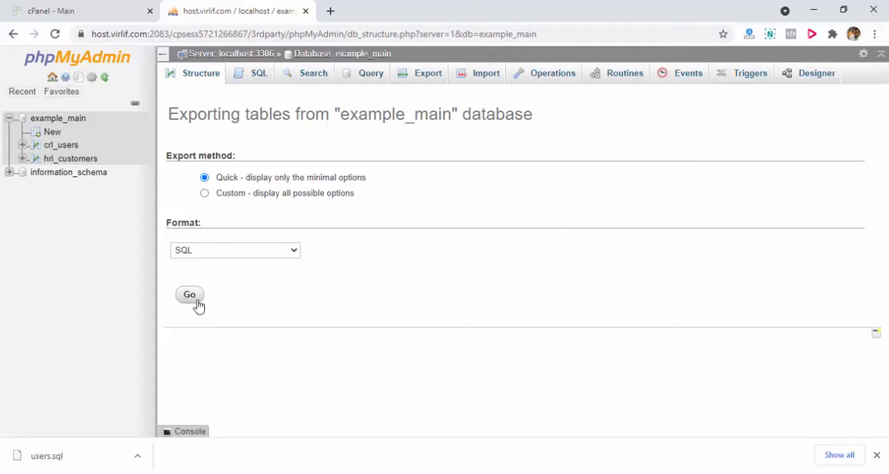
pyautogui.moveTo(408, 308)
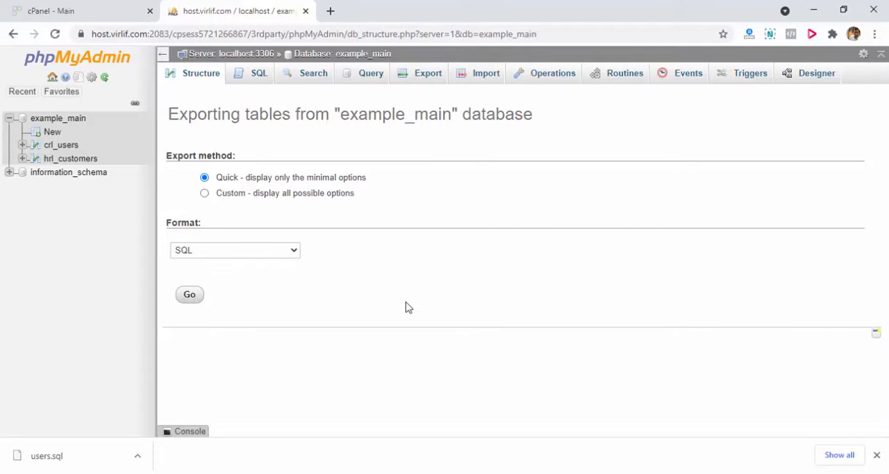
# - Run the quick SQL export, save example_main.sql, and open it in Notepad++
pyautogui.click(189, 294)
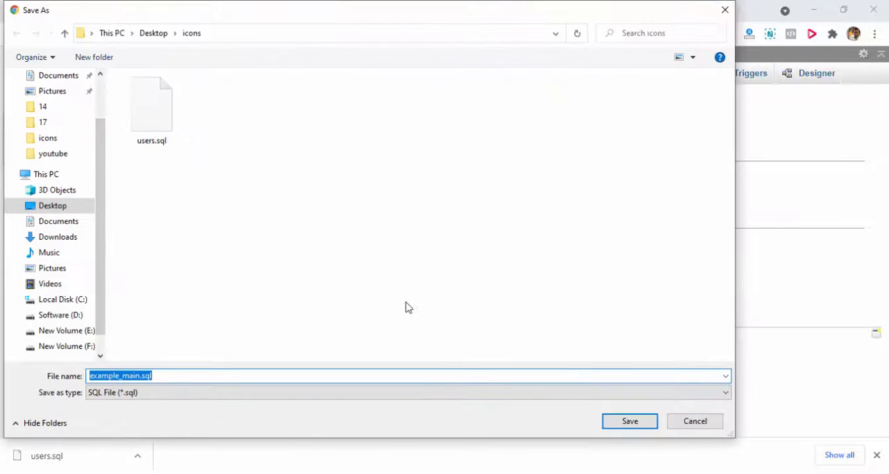
pyautogui.moveTo(360, 257)
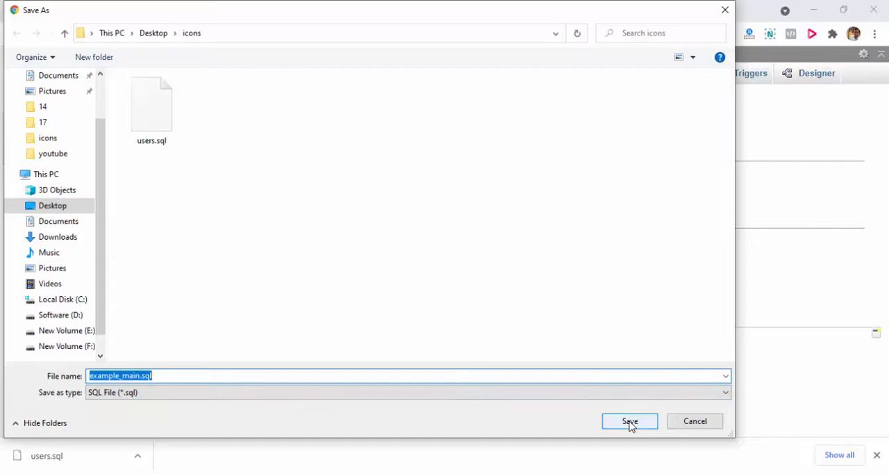
pyautogui.click(630, 421)
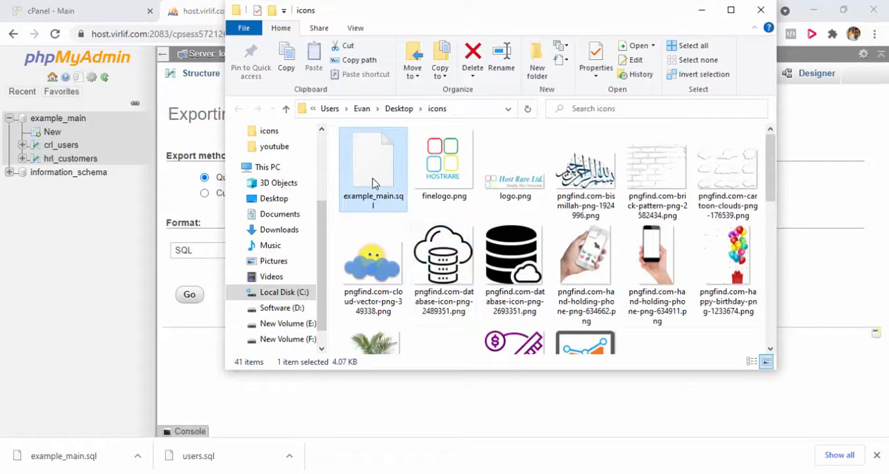
pyautogui.rightClick(373, 168)
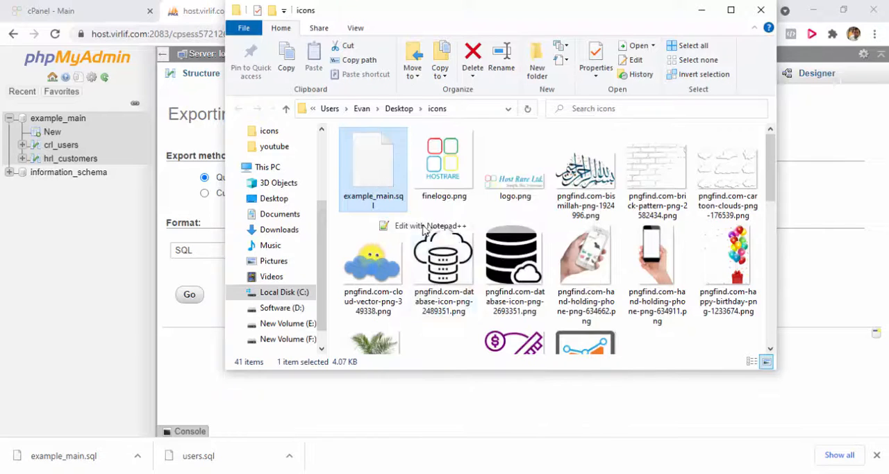
pyautogui.click(429, 225)
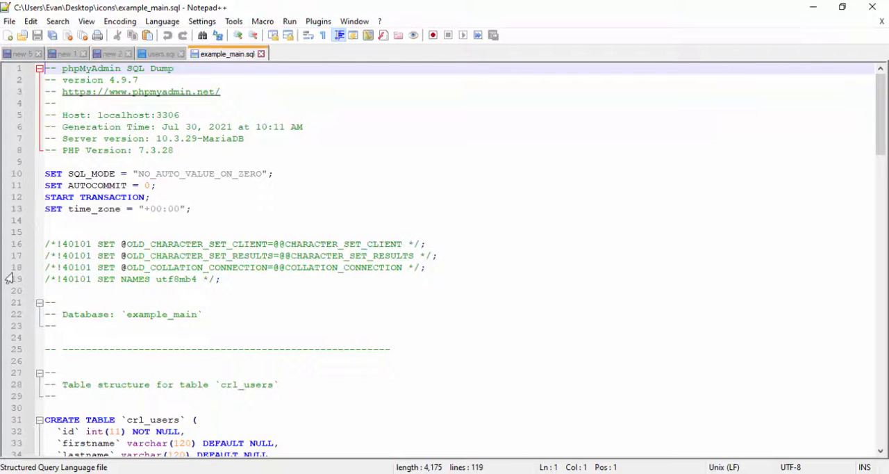
pyautogui.scroll(-3)
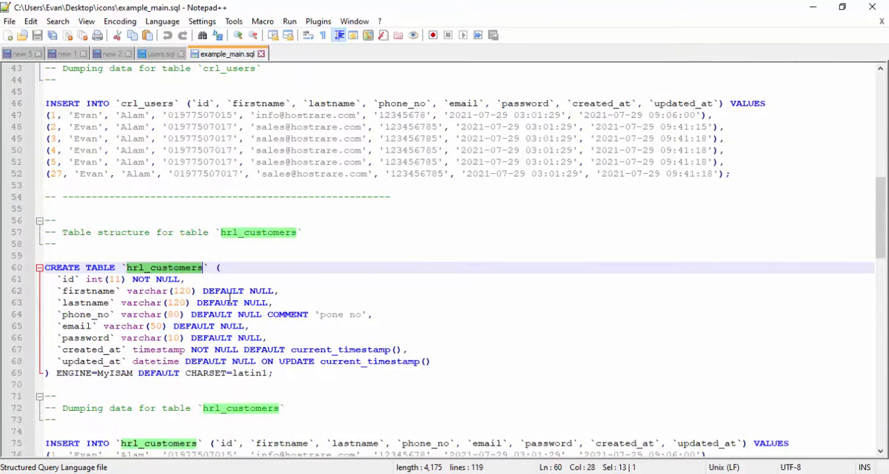
pyautogui.scroll(-3)
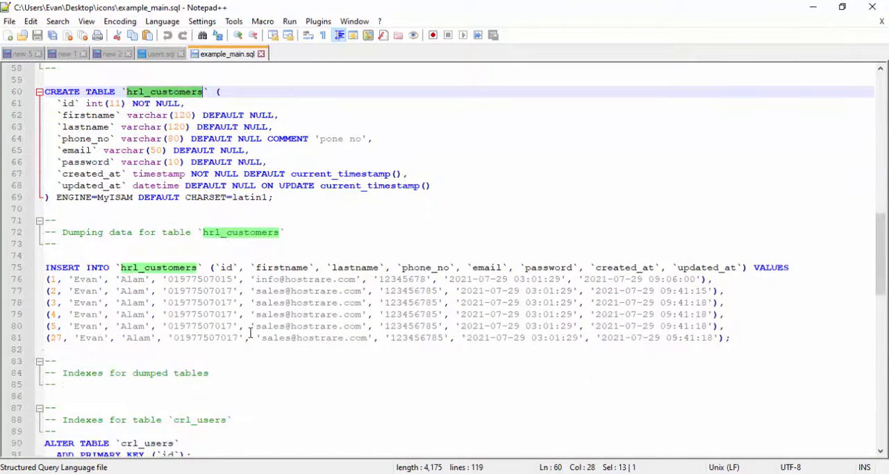